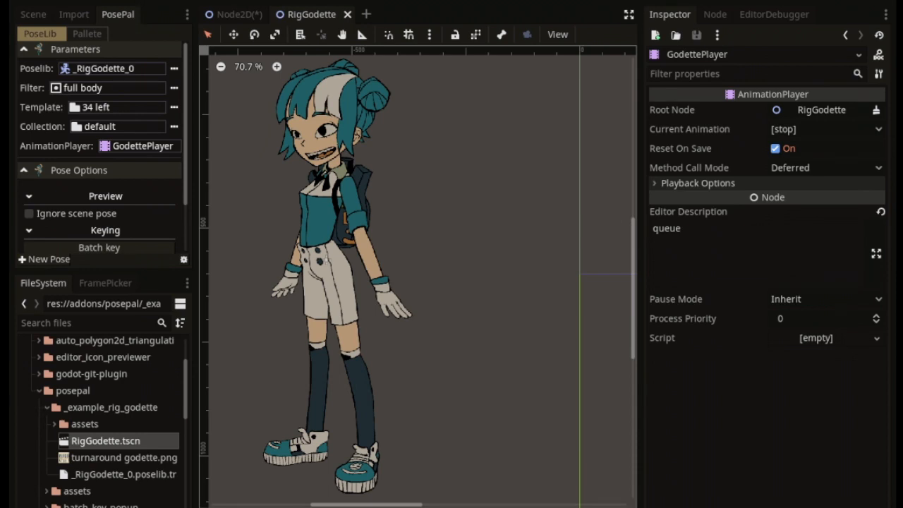
Step: Rename the RigRufina Lhand node and start a new PosePal filter pose named 'full'
click(116, 107)
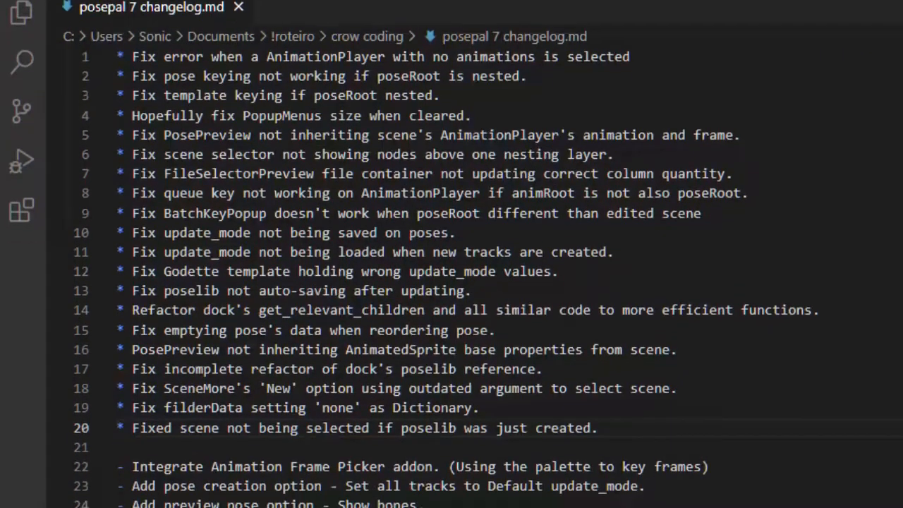
scroll(down, 3)
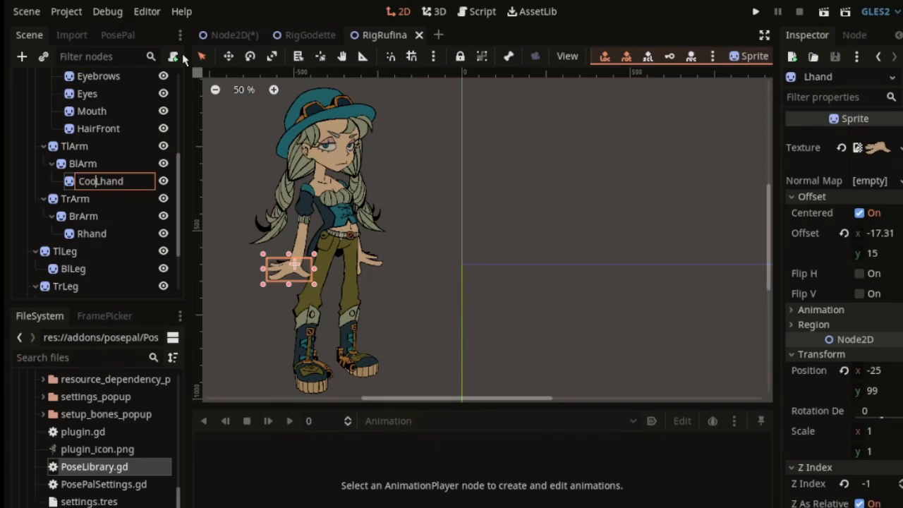
click(482, 11)
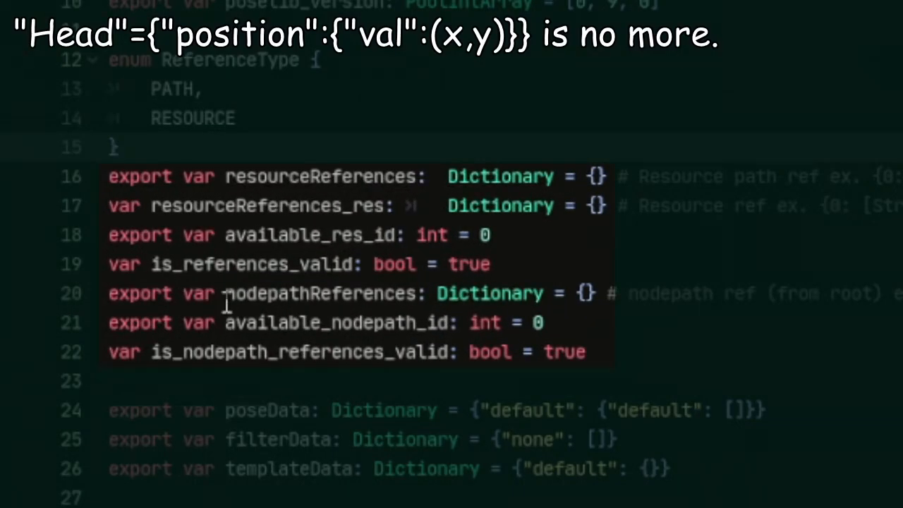
double_click(324, 292)
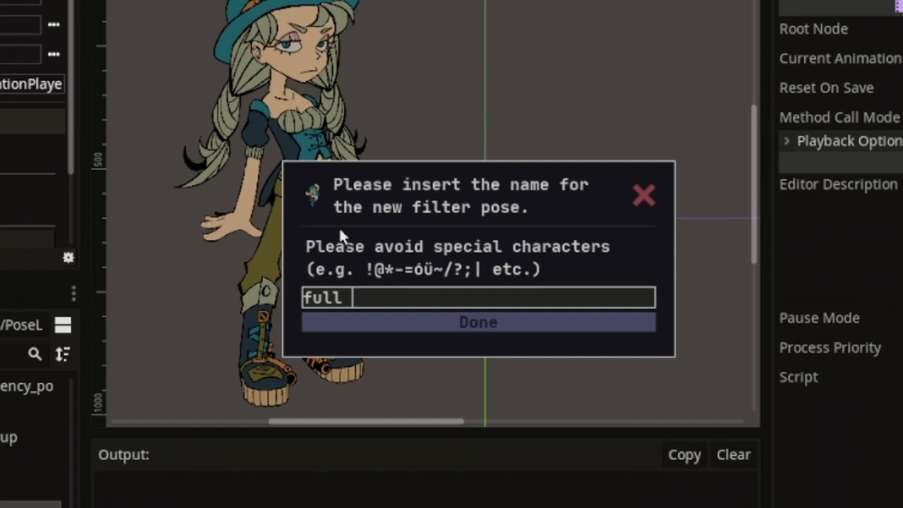
Step: Confirm the 'full body' filter pose and toggle which RigRufina nodes it includes
click(477, 321)
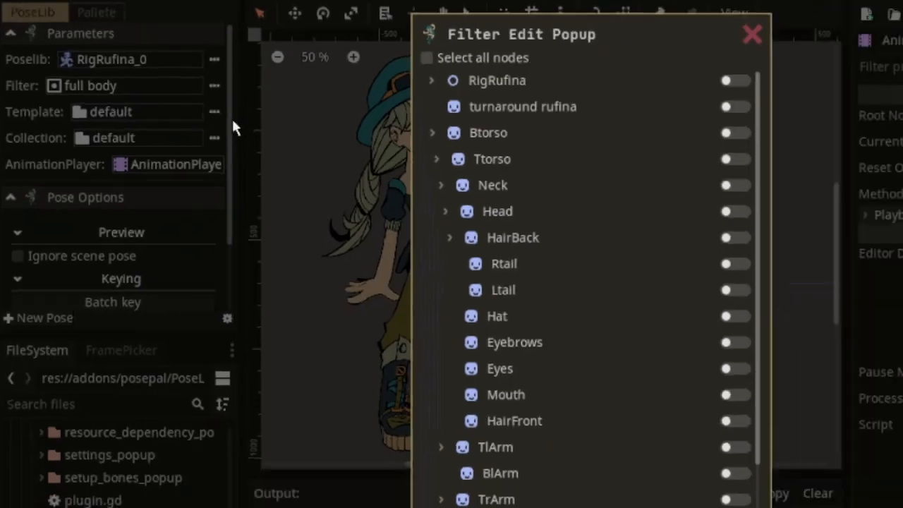
click(426, 58)
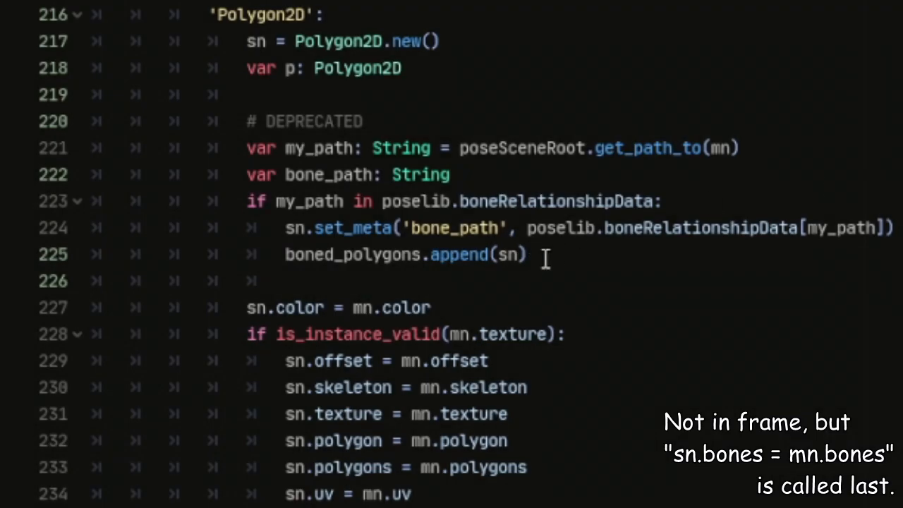
mouse_move(740, 275)
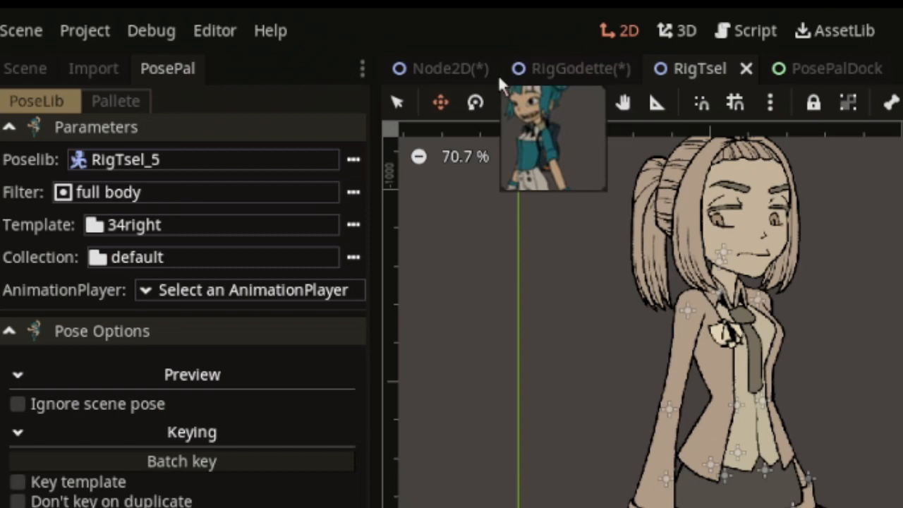
Step: Save the pose library as RigTsel_6.poselib.tres and show the PosePal Settings dialog
click(352, 160)
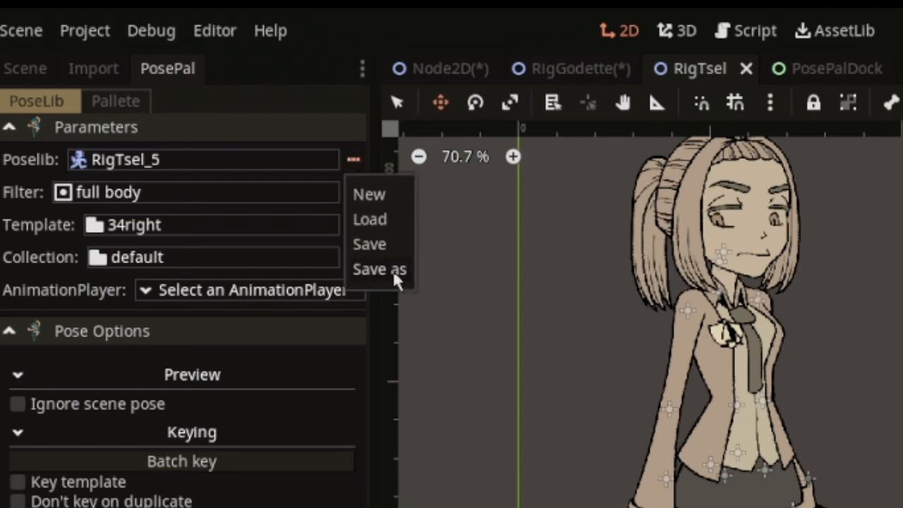
click(380, 268)
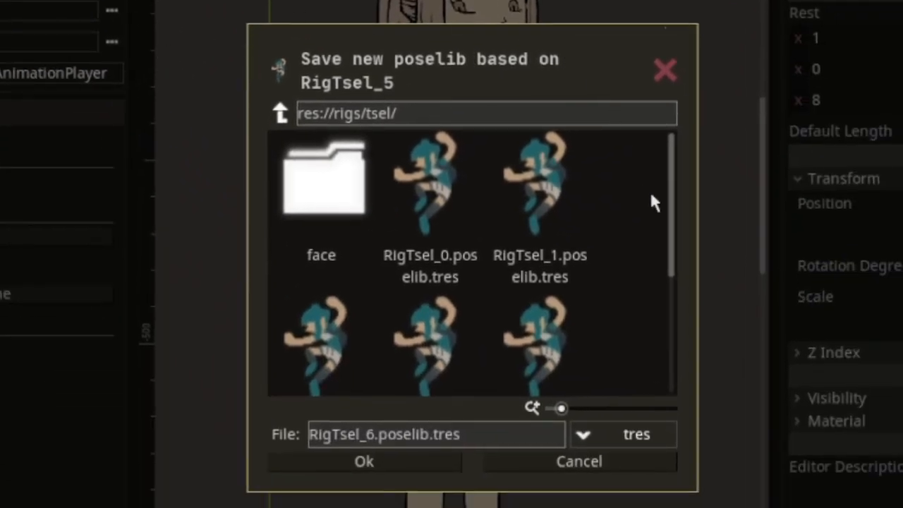
scroll(down, 3)
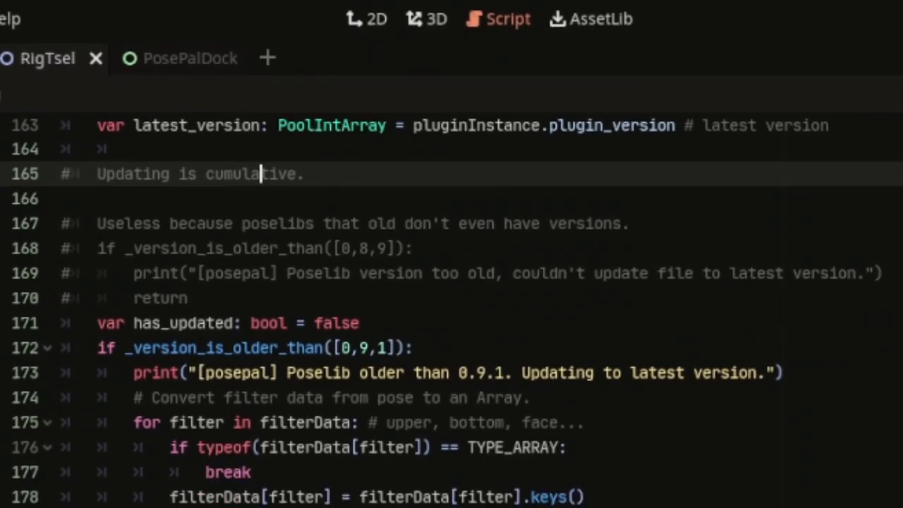
scroll(down, 3)
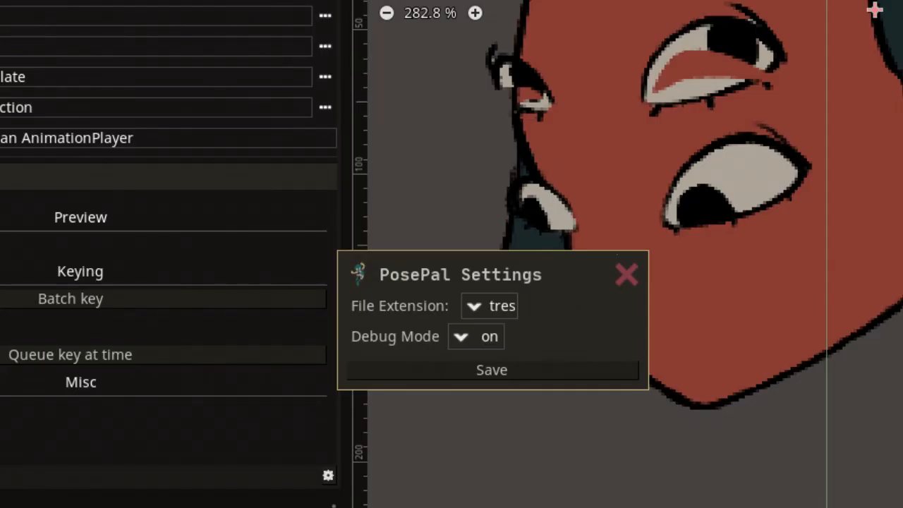
Step: Close PosePal Settings and select the RigNerd visibility track before switching to RigGodette
click(626, 274)
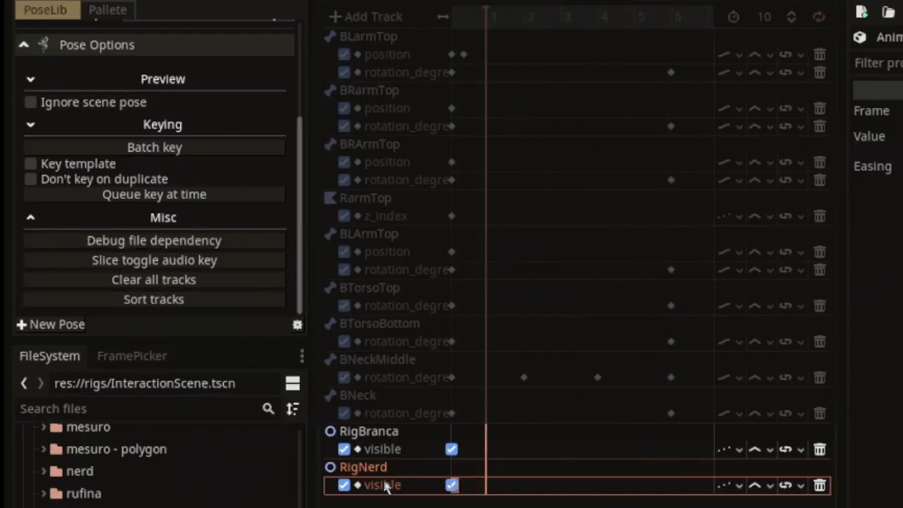
click(153, 299)
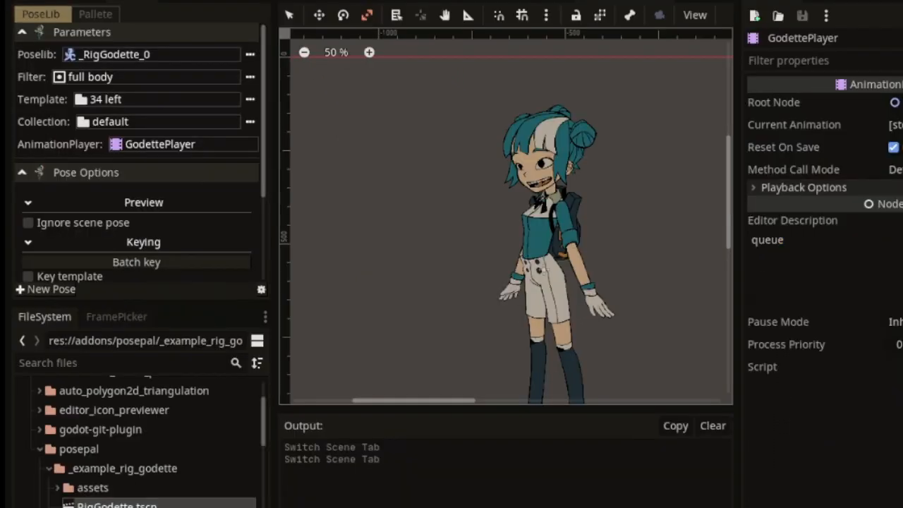
Step: Browse the saved Godette pose thumbnails in the PosePal Palette
click(96, 14)
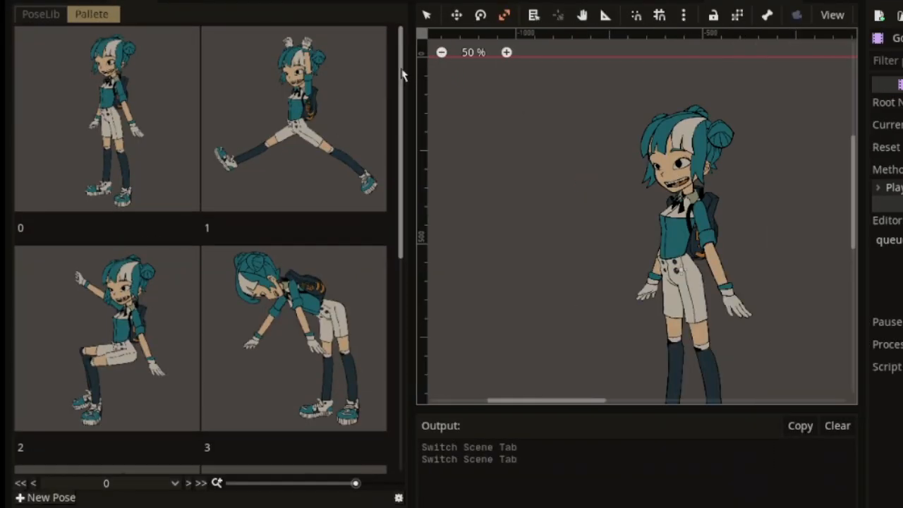
scroll(down, 3)
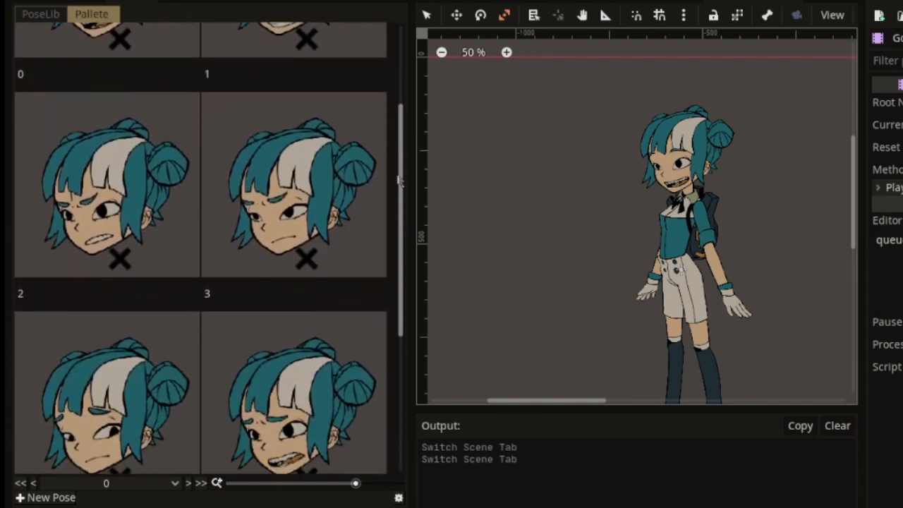
scroll(down, 3)
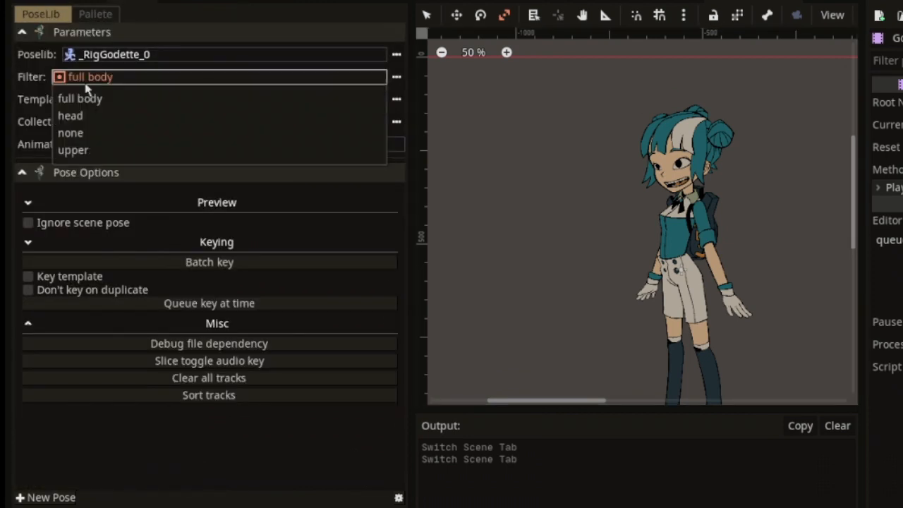
click(96, 14)
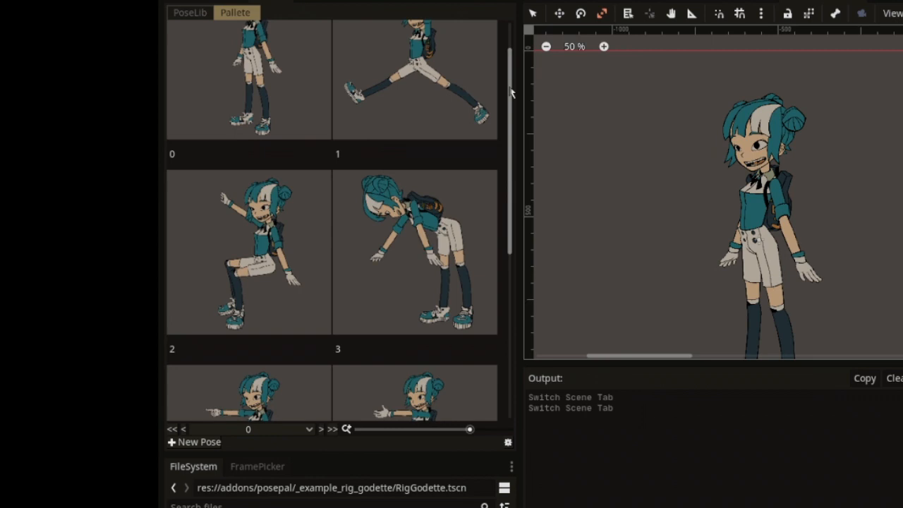
scroll(down, 3)
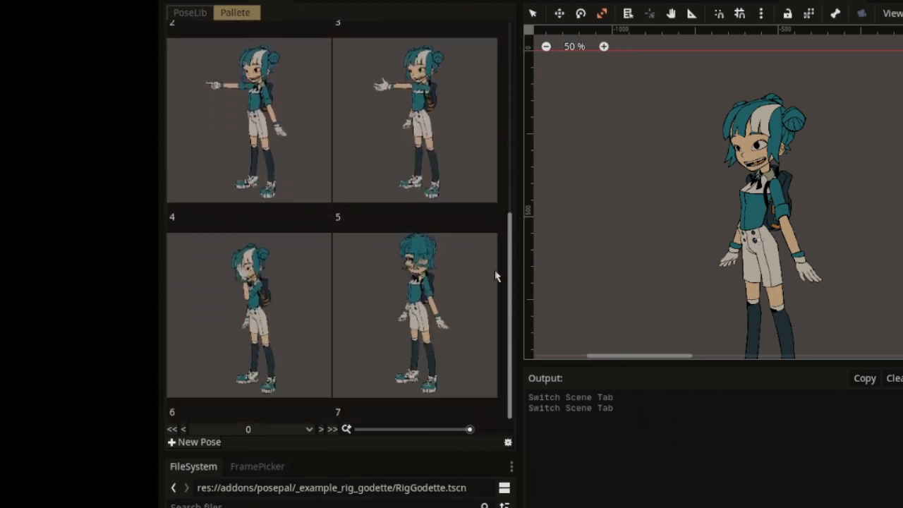
Step: Apply the fan-holding pose 5 to the Godette rig
click(257, 466)
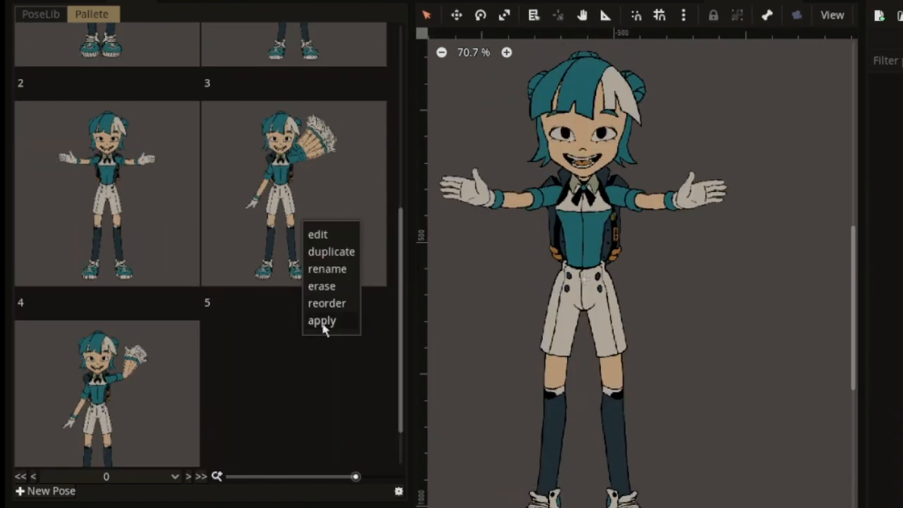
click(322, 319)
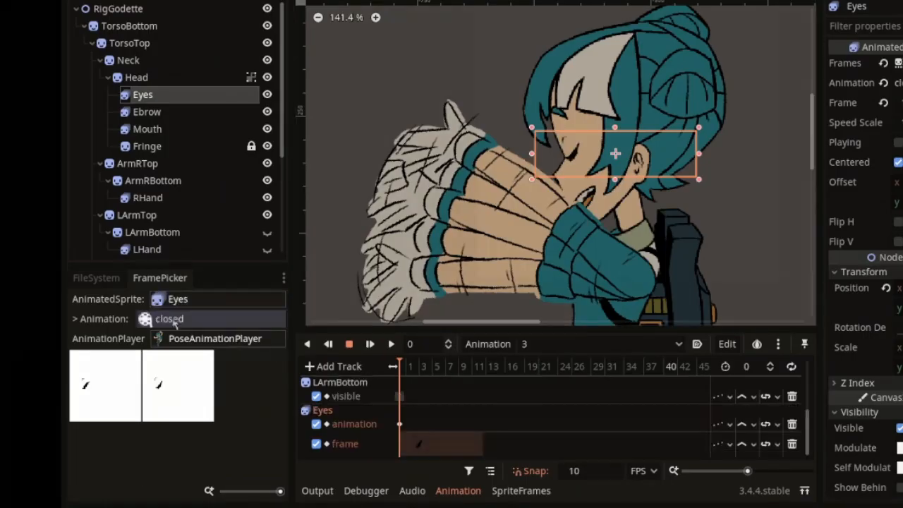
Step: Create and save a new pose in the Godette palette
click(104, 383)
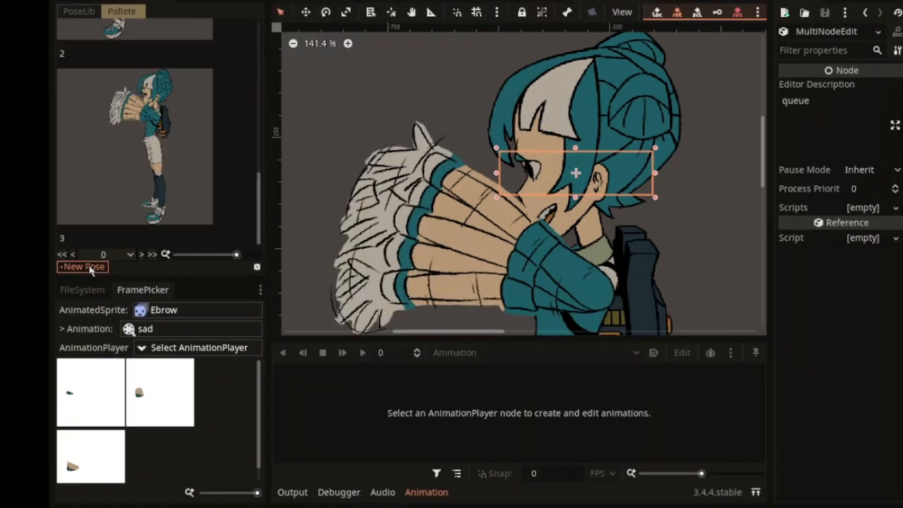
click(82, 267)
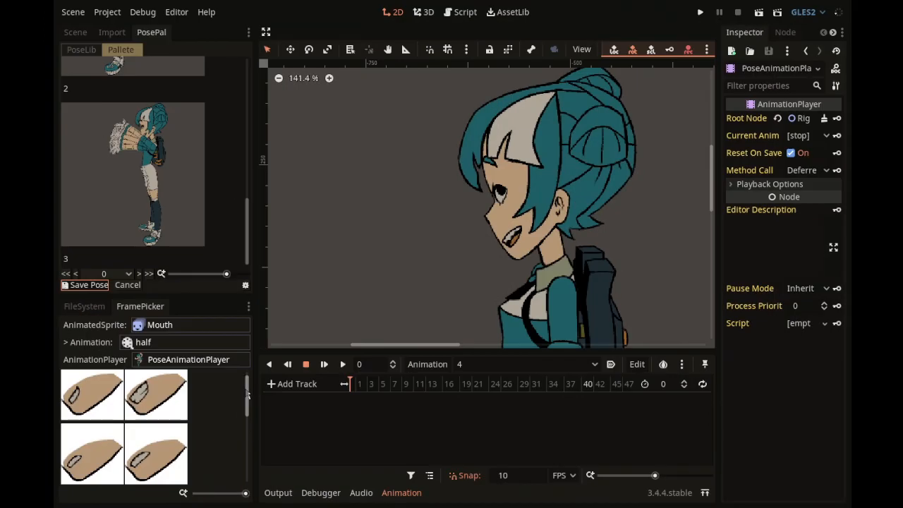
click(155, 395)
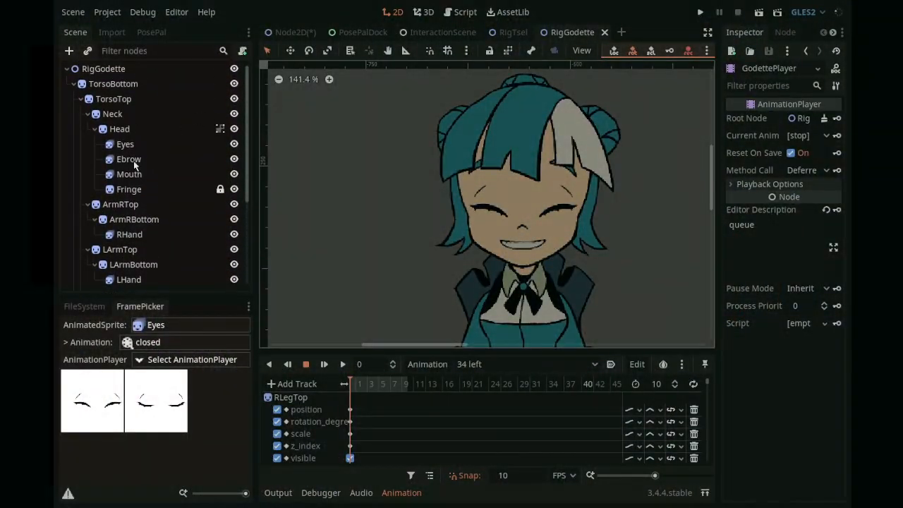
Step: Select the Ebrow sprite with GodettePlayer set and choose a different eyebrow frame
click(130, 159)
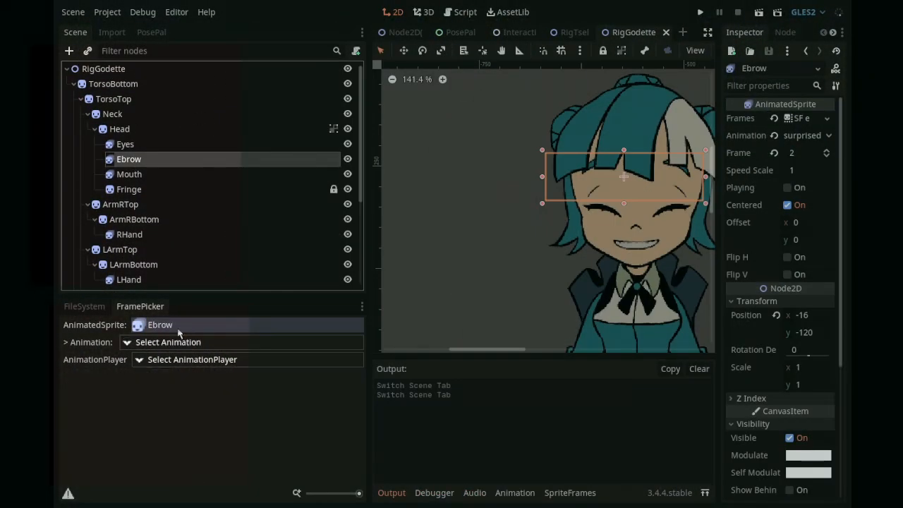
click(115, 275)
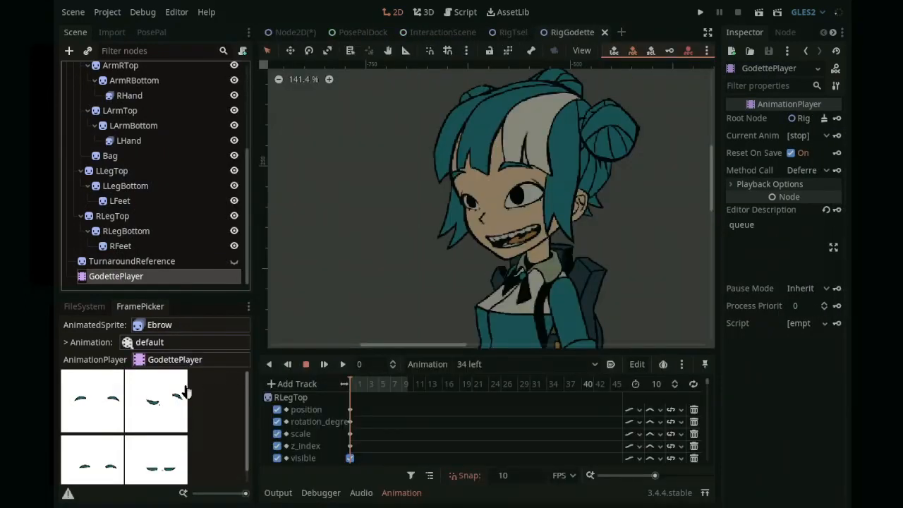
click(156, 460)
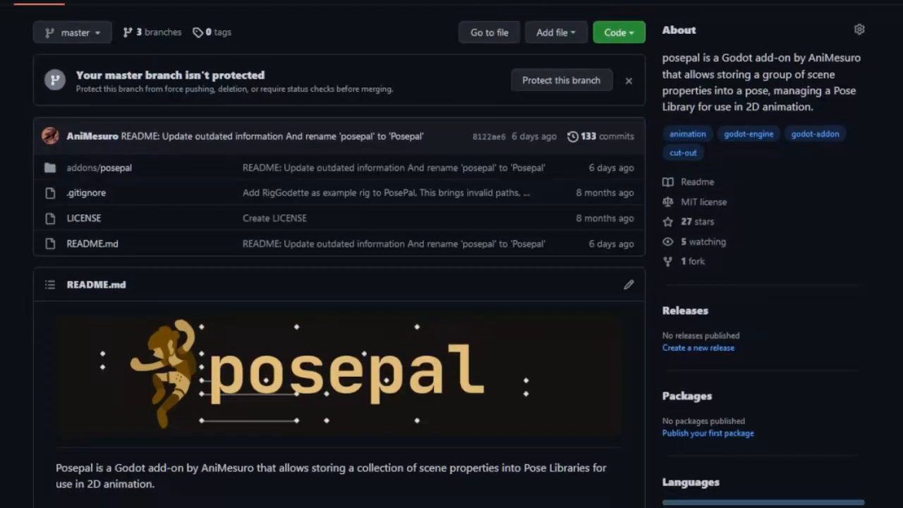
Step: Scroll through the posepal README and task board toward the wiki Home page
scroll(down, 3)
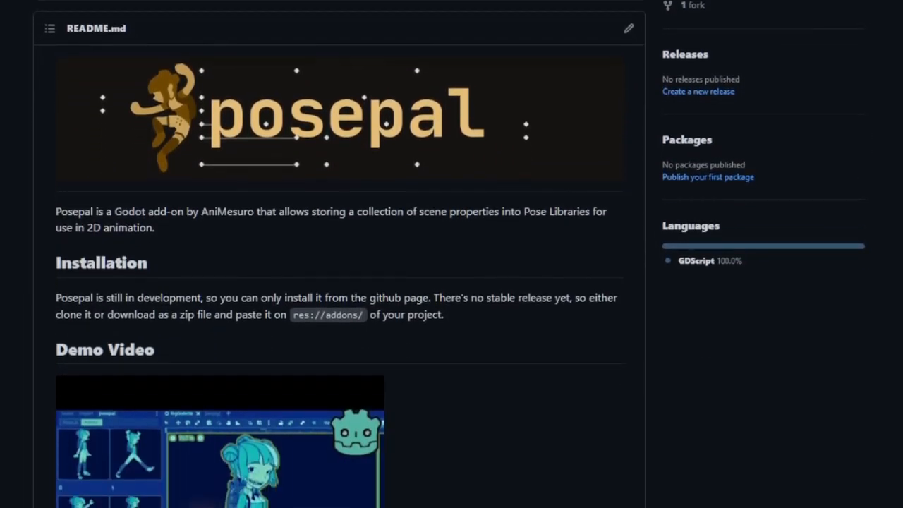
scroll(down, 3)
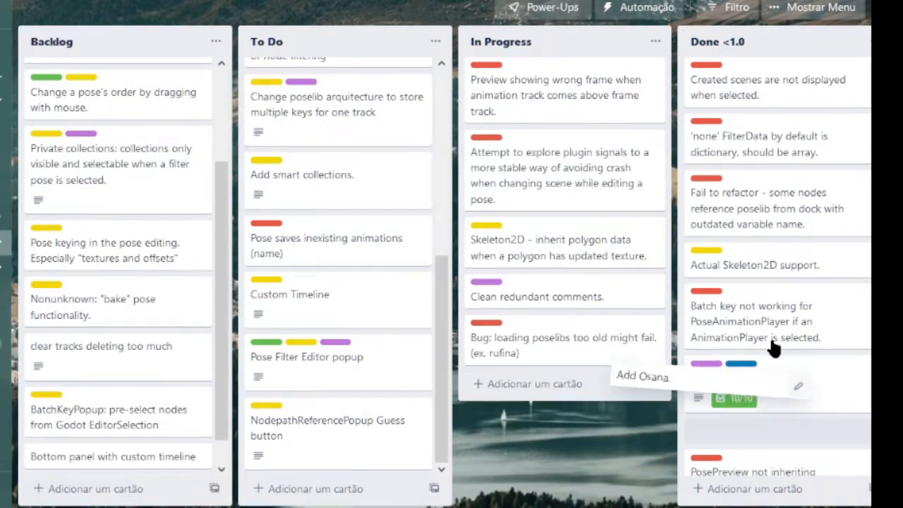
scroll(right, 3)
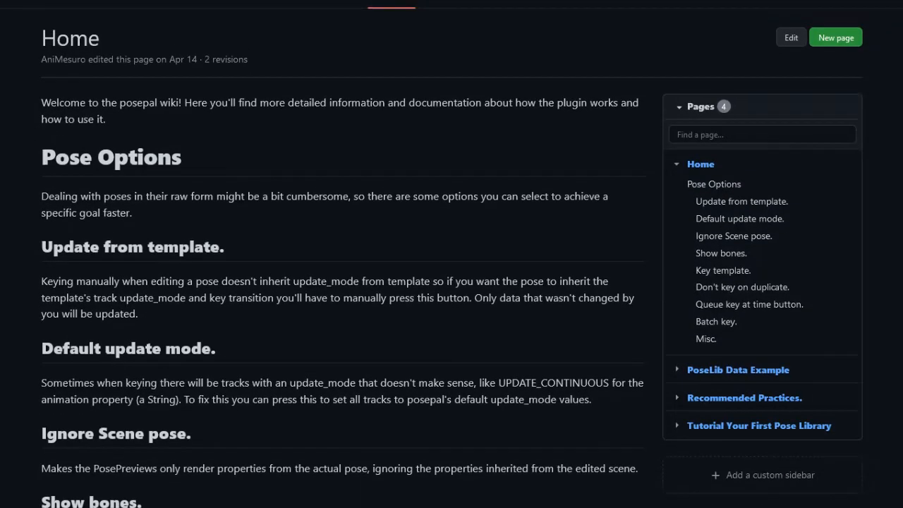
scroll(down, 3)
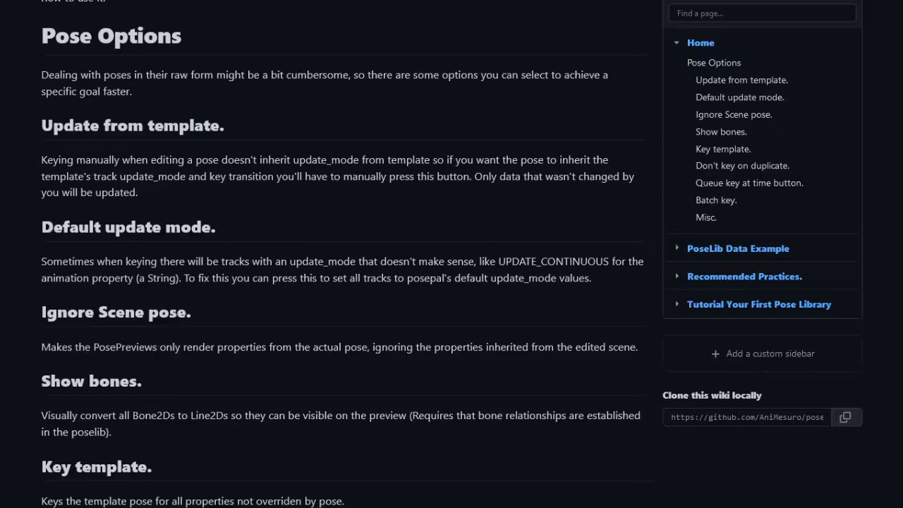
scroll(down, 3)
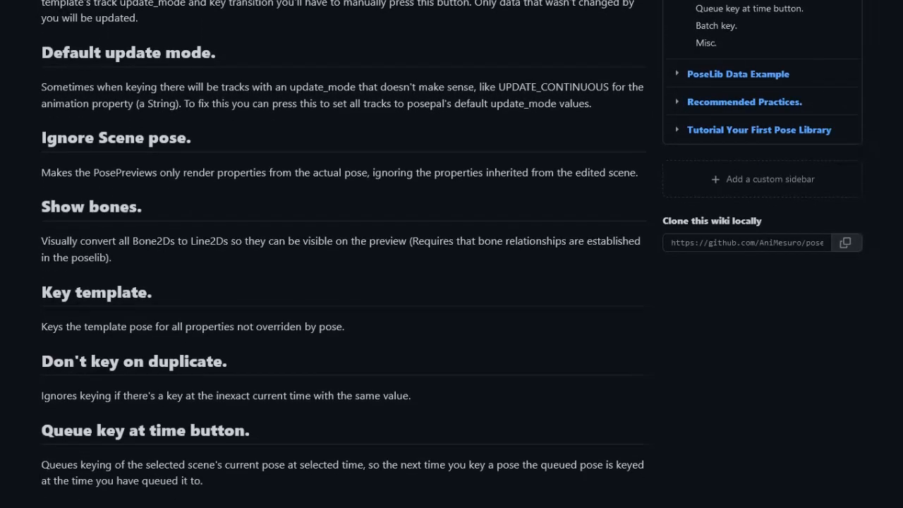
scroll(down, 3)
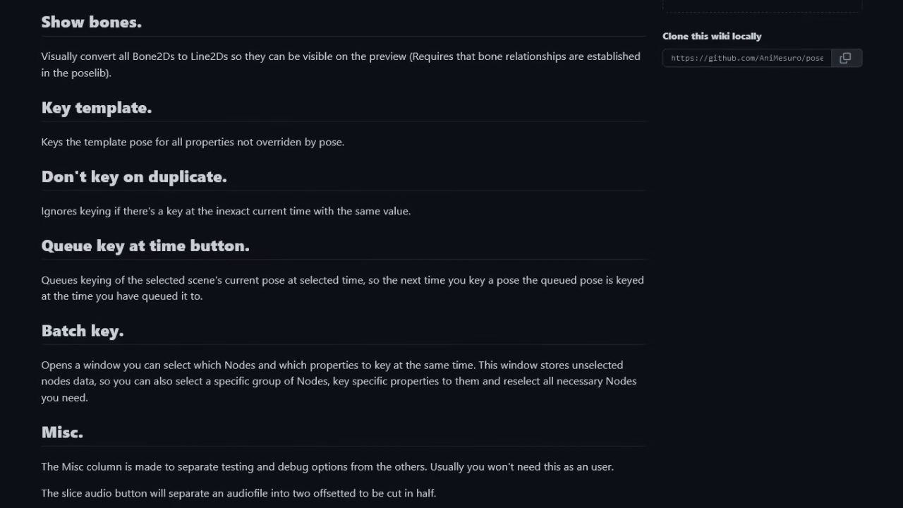